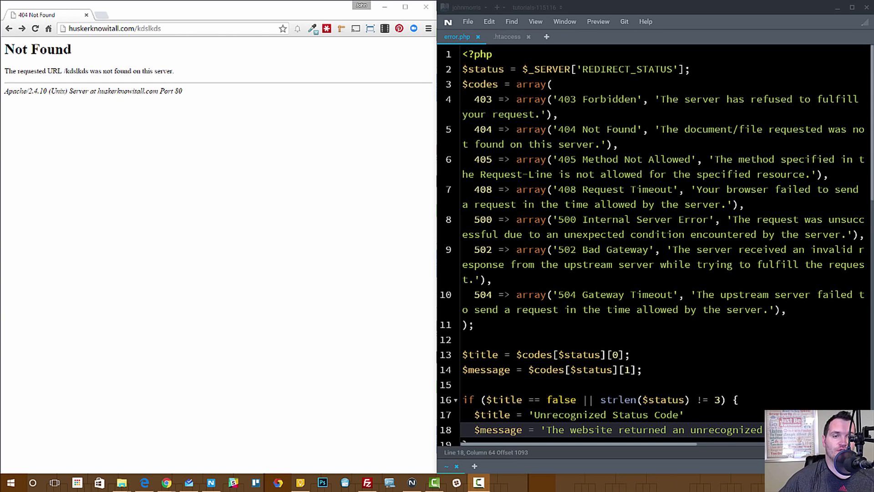
{"action": "mouse_move", "coordinate": [190, 164]}
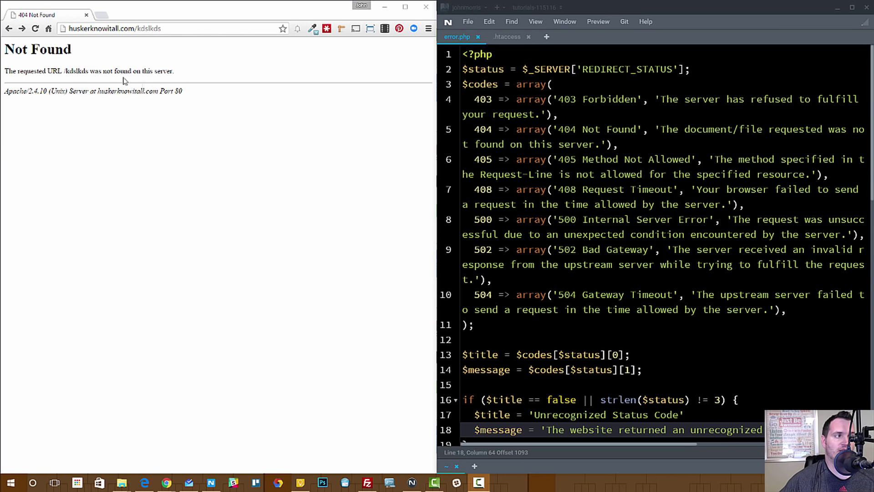
{"action": "mouse_move", "coordinate": [152, 85]}
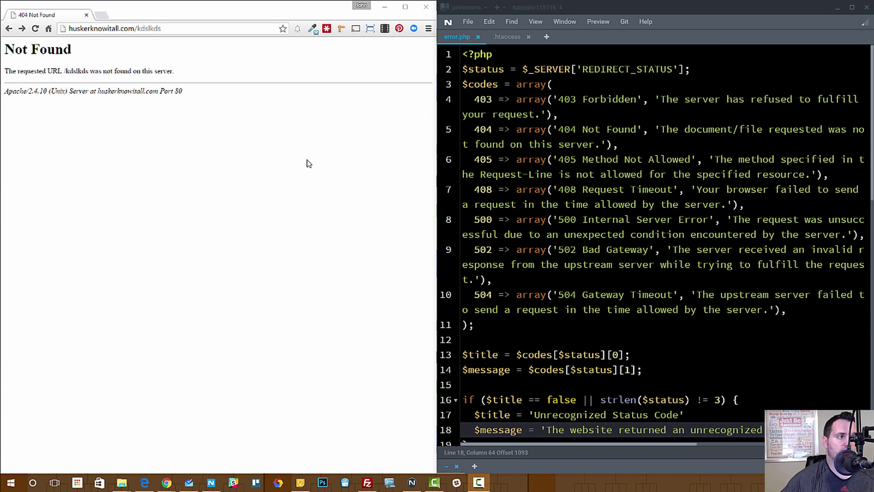
{"action": "mouse_move", "coordinate": [108, 65]}
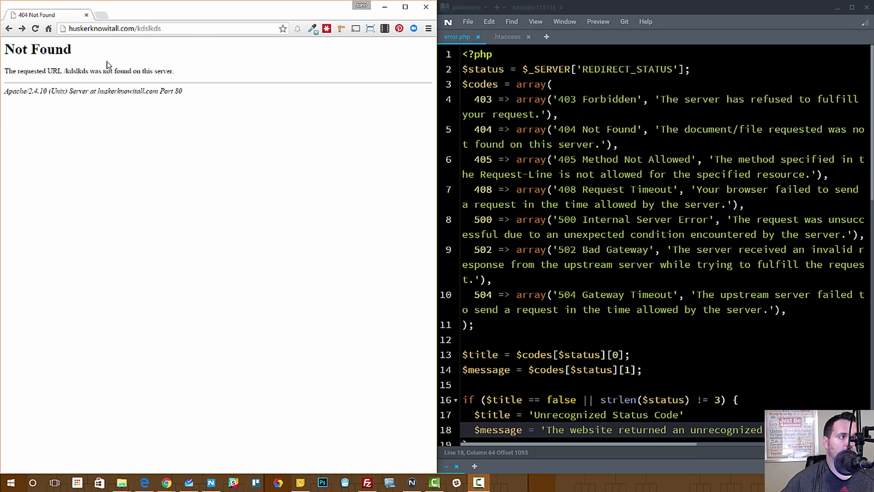
{"action": "mouse_move", "coordinate": [82, 111]}
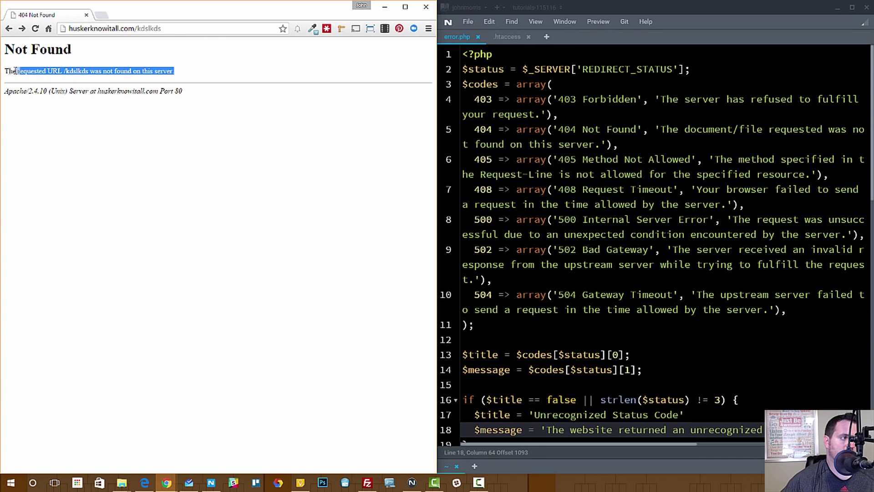
Step: Reload the mistyped /kdslkds URL to show the custom 404 page and highlight its code
{"action": "left_click", "coordinate": [122, 119]}
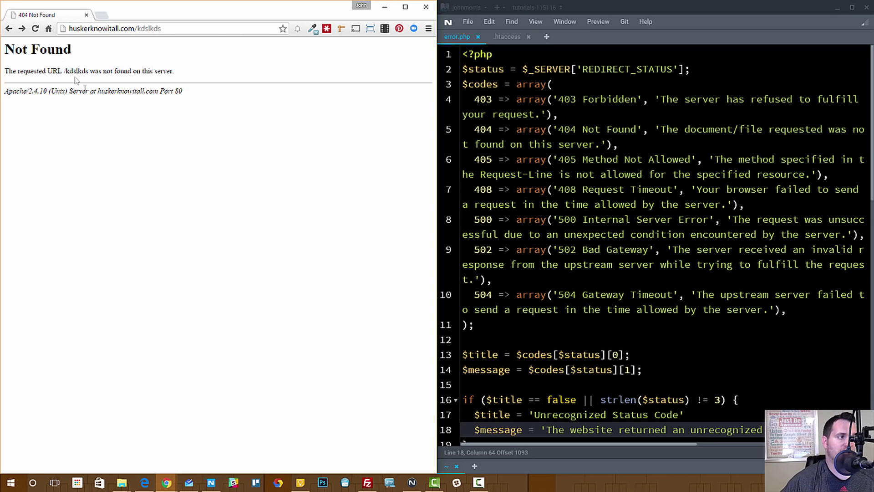
{"action": "mouse_move", "coordinate": [195, 85]}
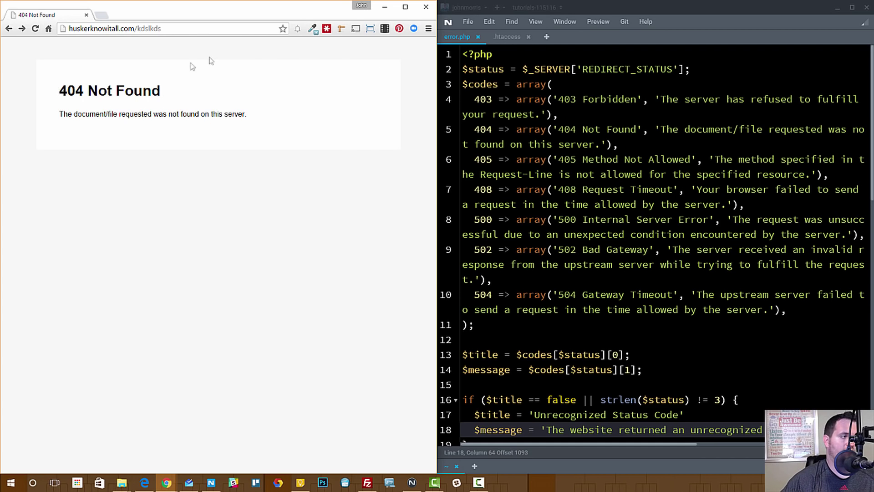
{"action": "mouse_move", "coordinate": [58, 95]}
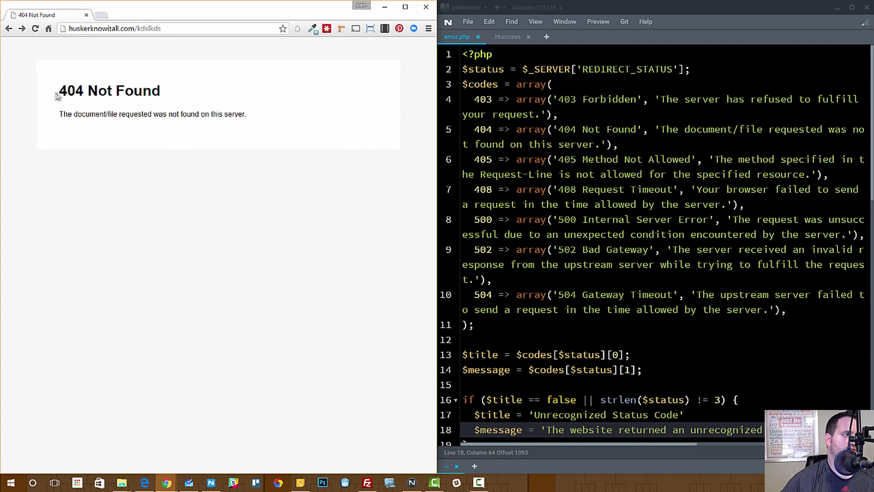
{"action": "mouse_move", "coordinate": [154, 159]}
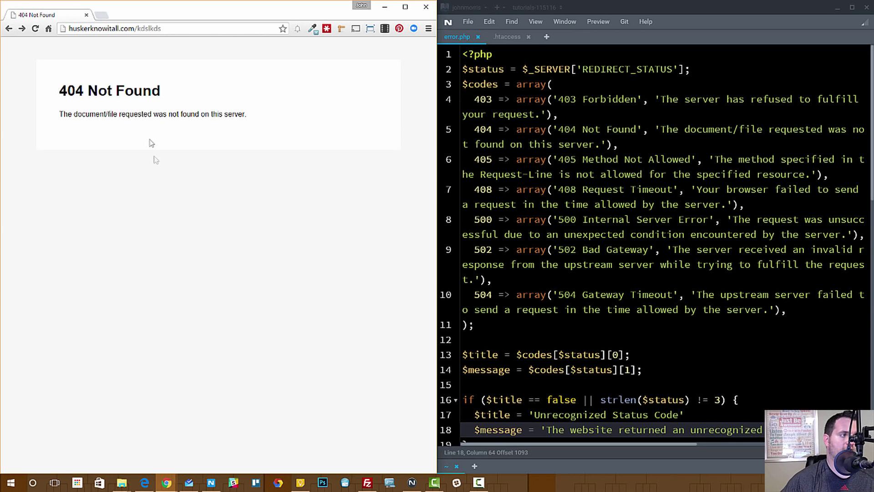
{"action": "mouse_move", "coordinate": [33, 75]}
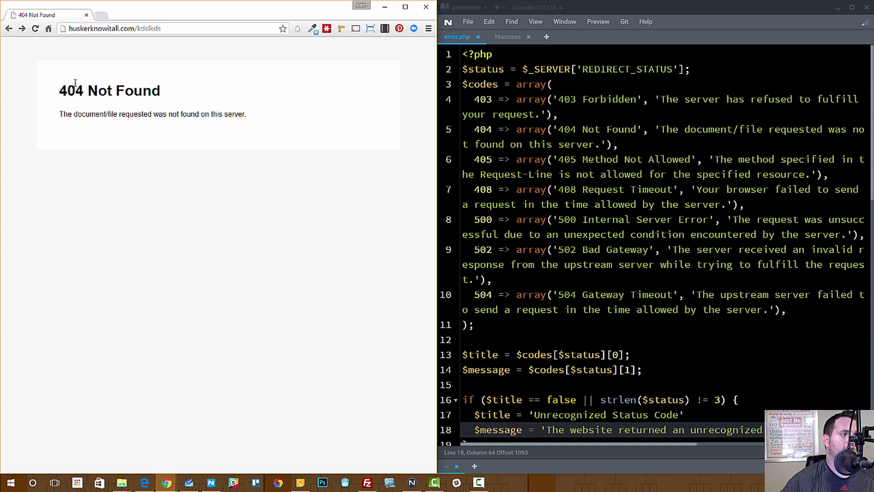
{"action": "double_click", "coordinate": [109, 90]}
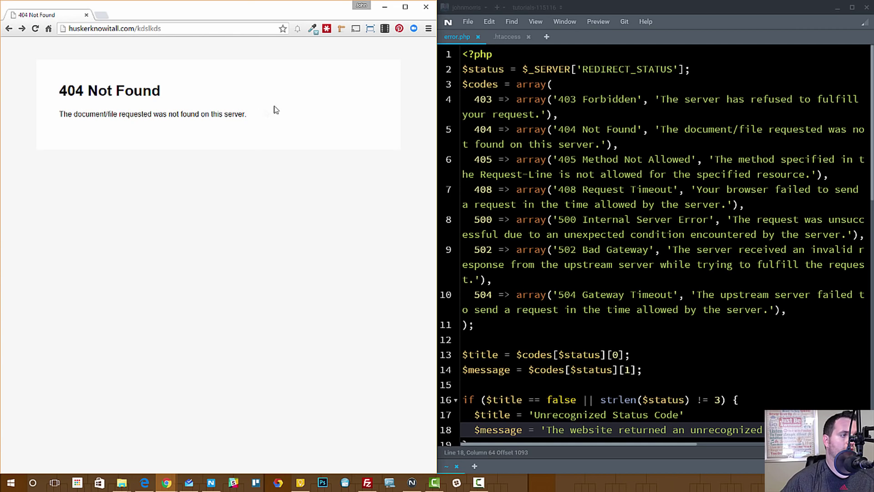
{"action": "mouse_move", "coordinate": [257, 184]}
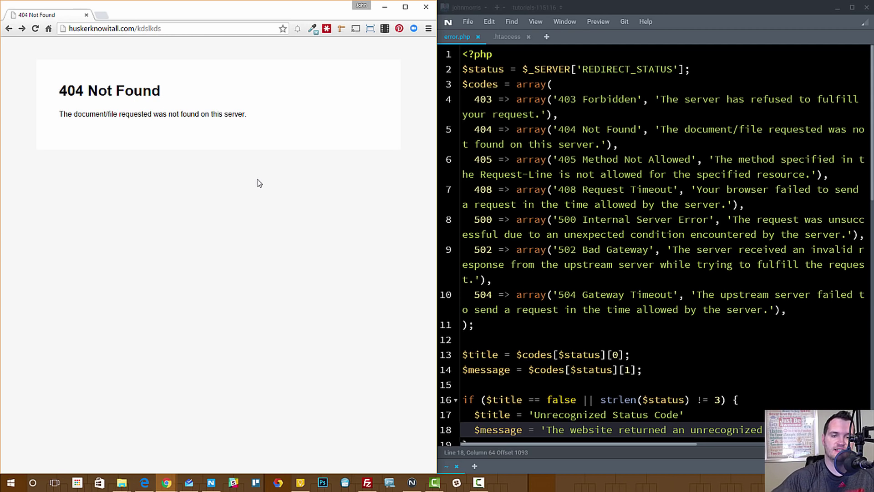
{"action": "mouse_move", "coordinate": [375, 183]}
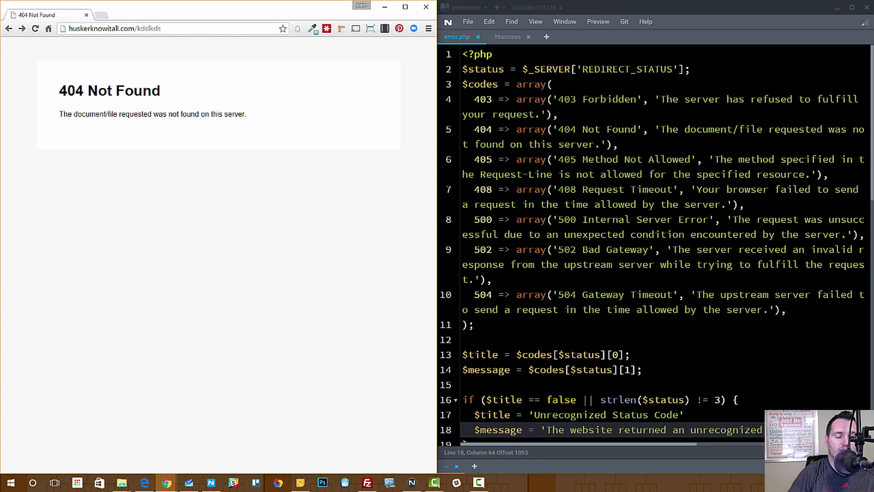
{"action": "mouse_move", "coordinate": [373, 73]}
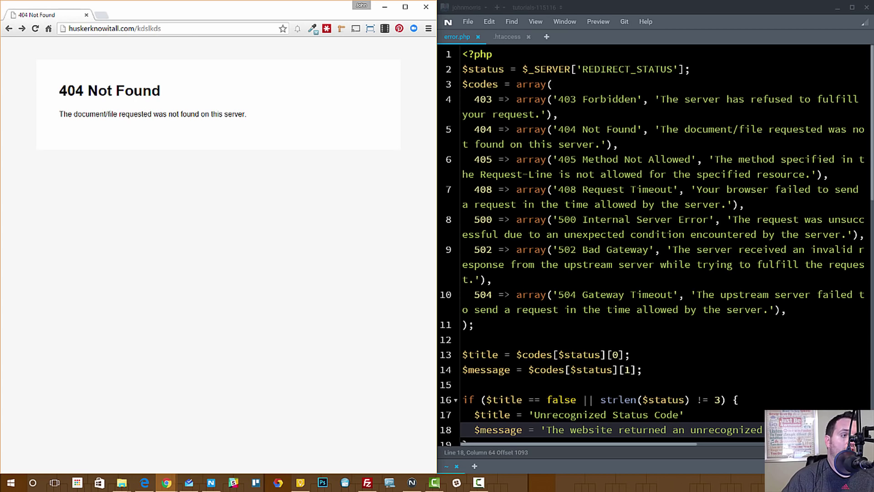
Step: Switch to .htaccess and highlight its ErrorDocument lines for 403 through 504
{"action": "left_click", "coordinate": [507, 36]}
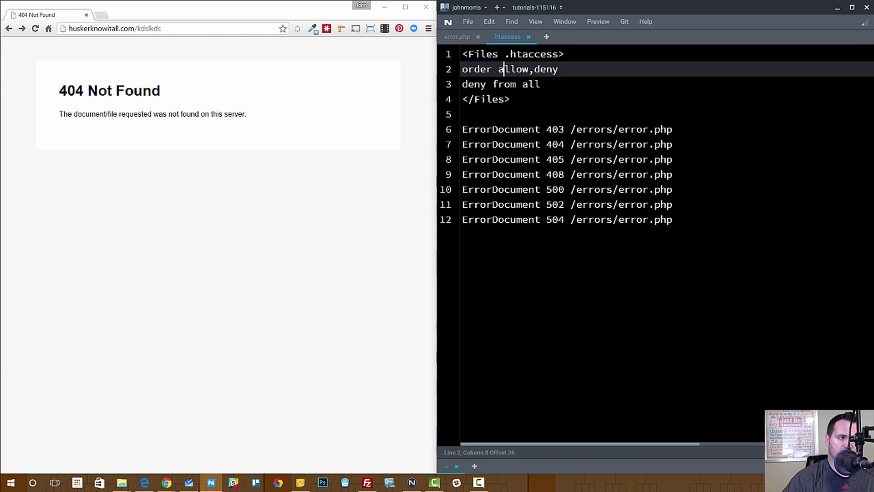
{"action": "left_click_drag", "start_coordinate": [462, 129], "coordinate": [673, 219]}
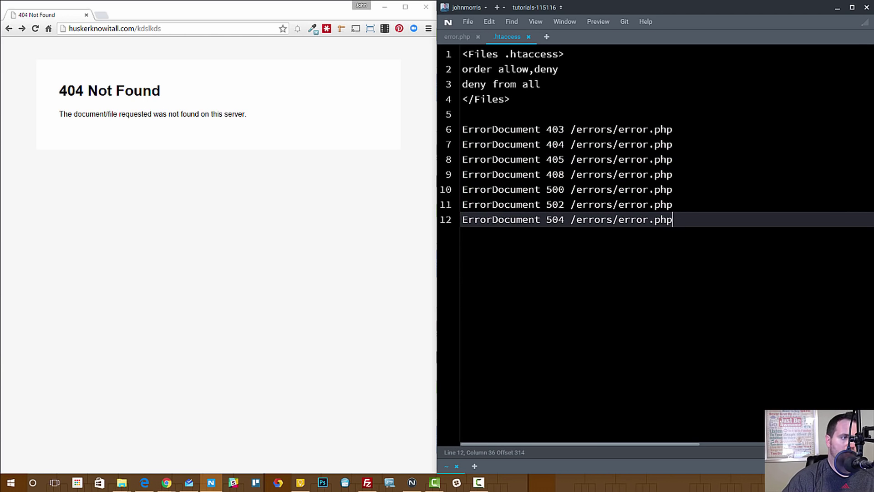
Step: Review the ErrorDocument lines mapping 403, 404, 405, 408, 500, 502, 504 to /errors/error.php
{"action": "left_click", "coordinate": [548, 129]}
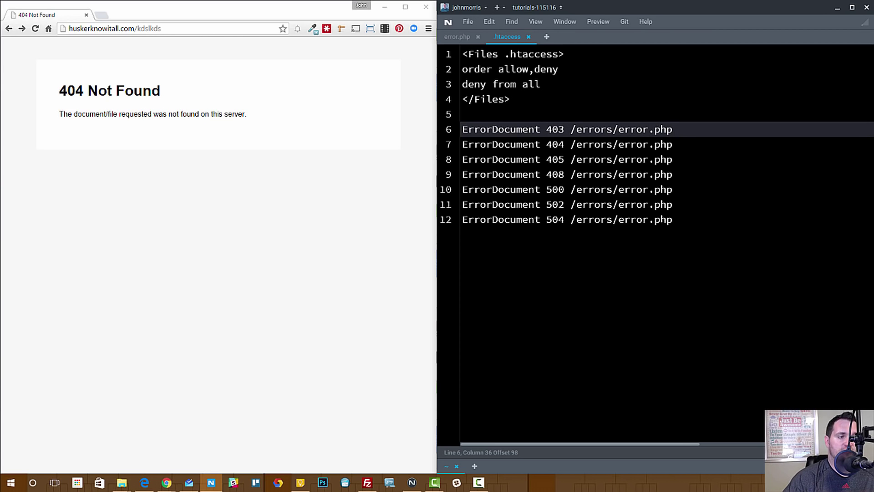
{"action": "mouse_move", "coordinate": [660, 238]}
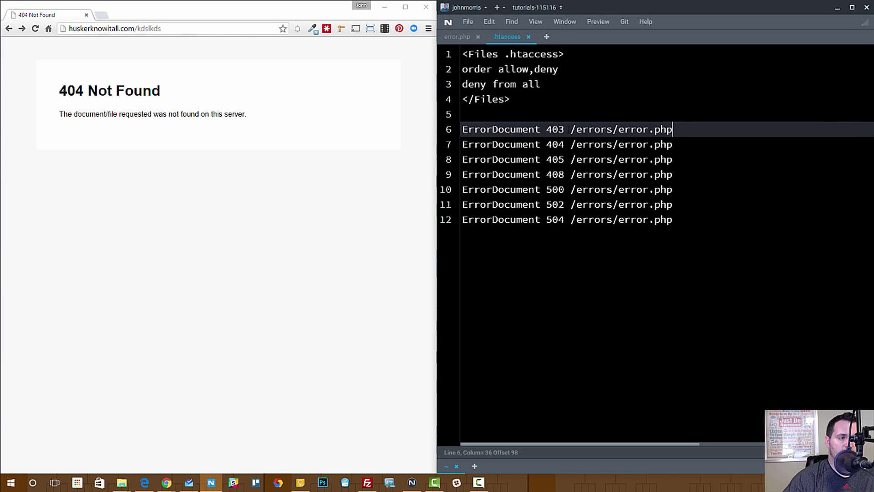
{"action": "left_click_drag", "start_coordinate": [672, 129], "coordinate": [672, 219]}
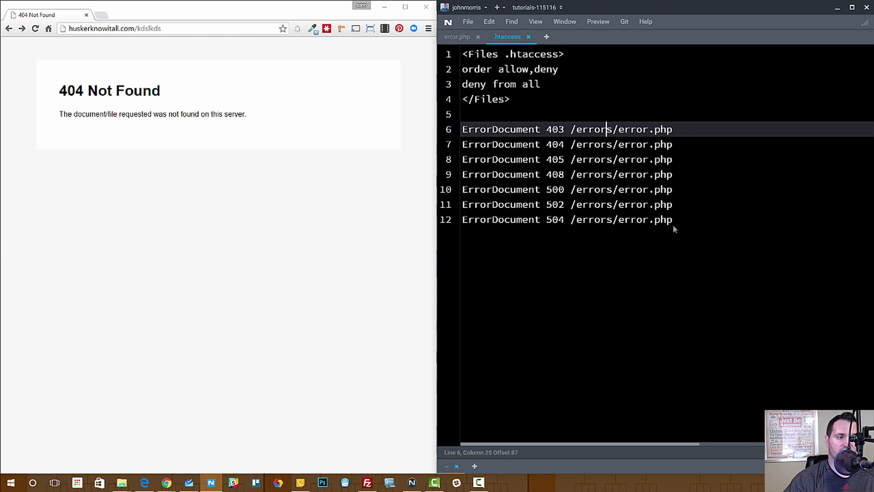
{"action": "mouse_move", "coordinate": [668, 248]}
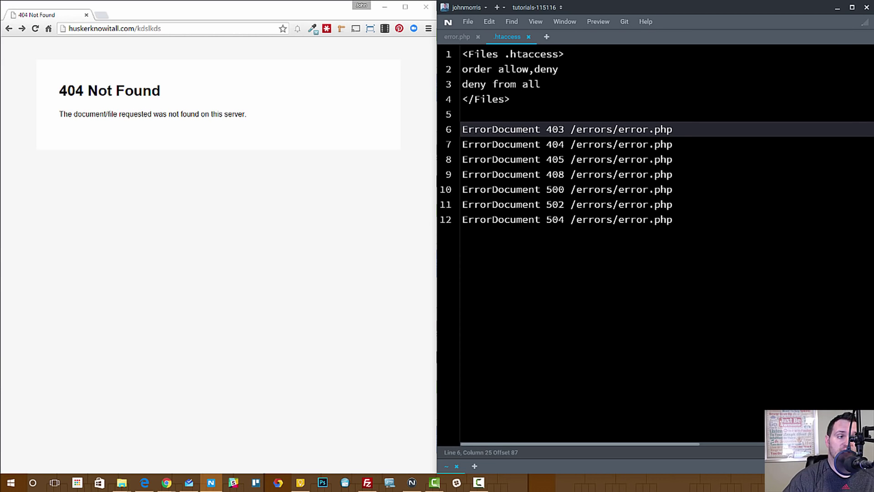
{"action": "left_click", "coordinate": [607, 129]}
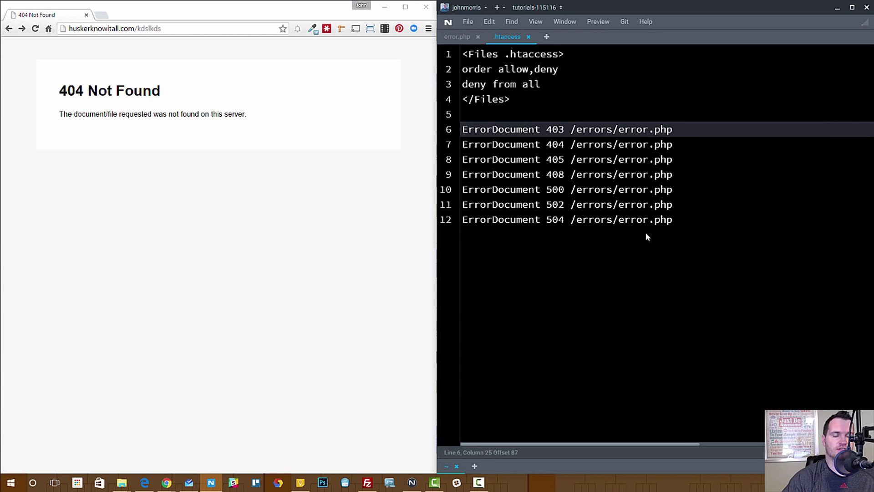
{"action": "left_click", "coordinate": [606, 129]}
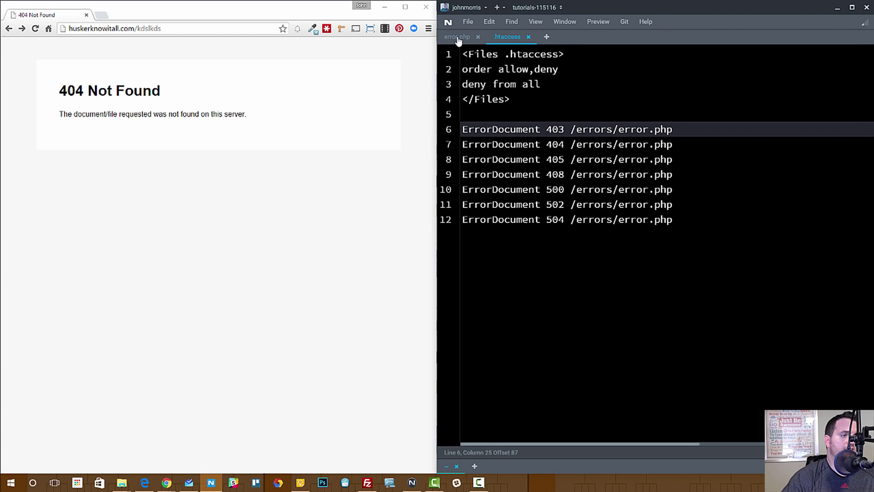
{"action": "mouse_move", "coordinate": [462, 45]}
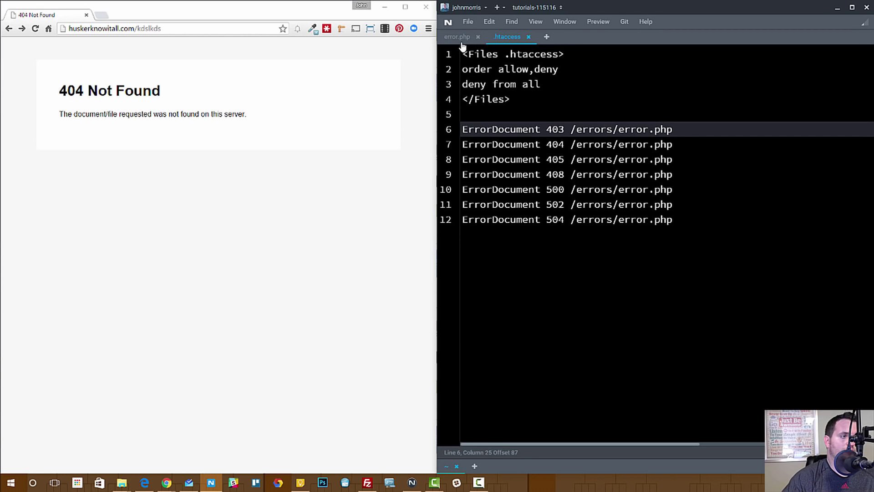
Step: Switch to error.php and select the $_SERVER['REDIRECT_STATUS'] line, then deselect it
{"action": "left_click", "coordinate": [457, 36]}
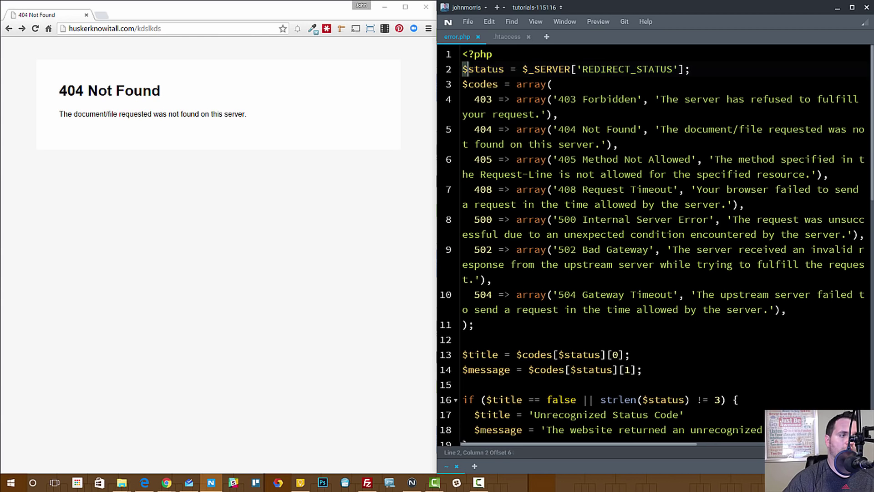
{"action": "left_click_drag", "start_coordinate": [466, 69], "coordinate": [691, 69]}
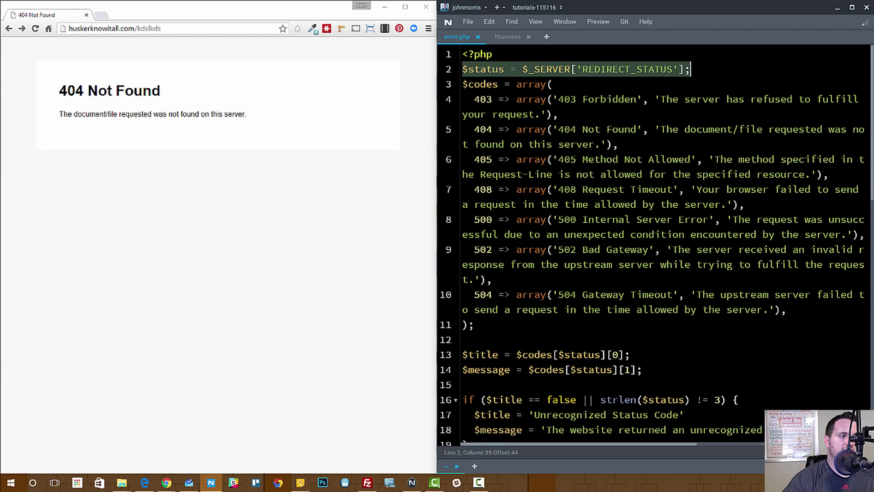
{"action": "left_click", "coordinate": [474, 324]}
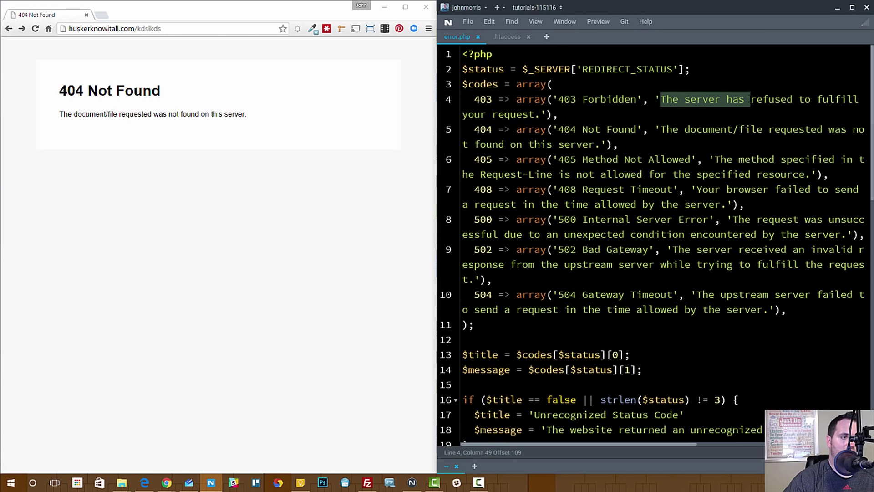
{"action": "left_click", "coordinate": [557, 99]}
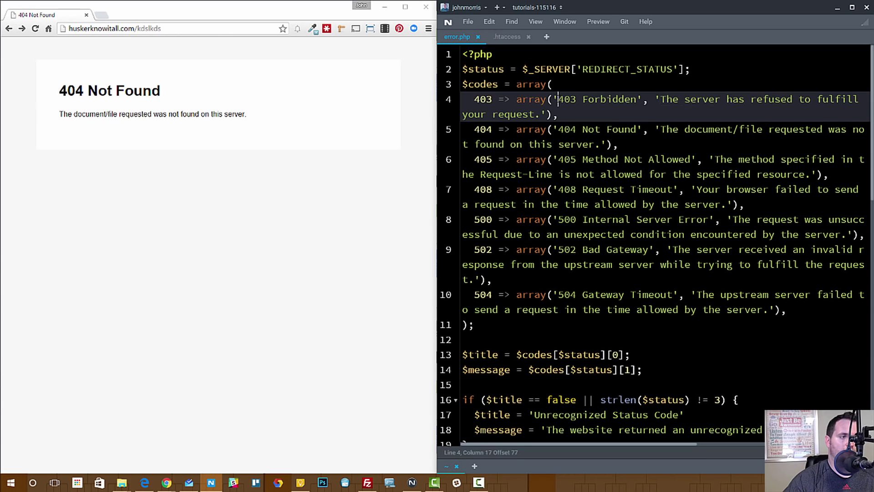
{"action": "double_click", "coordinate": [596, 100]}
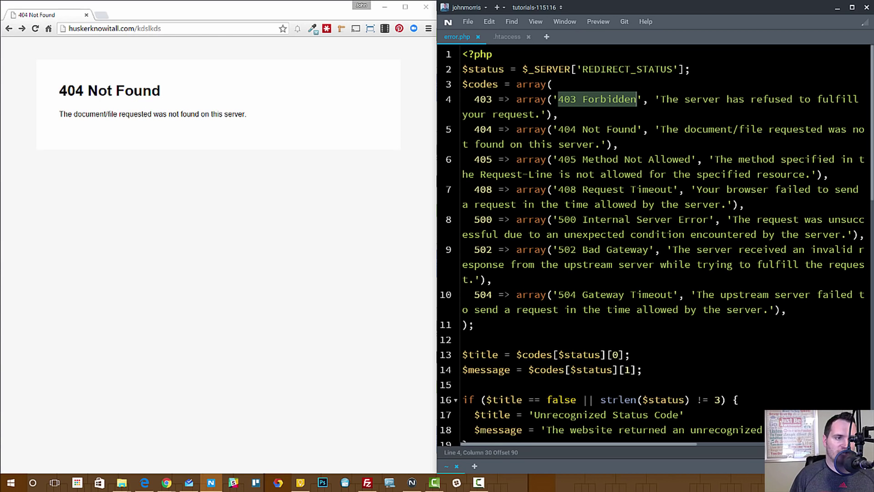
{"action": "left_click", "coordinate": [636, 99]}
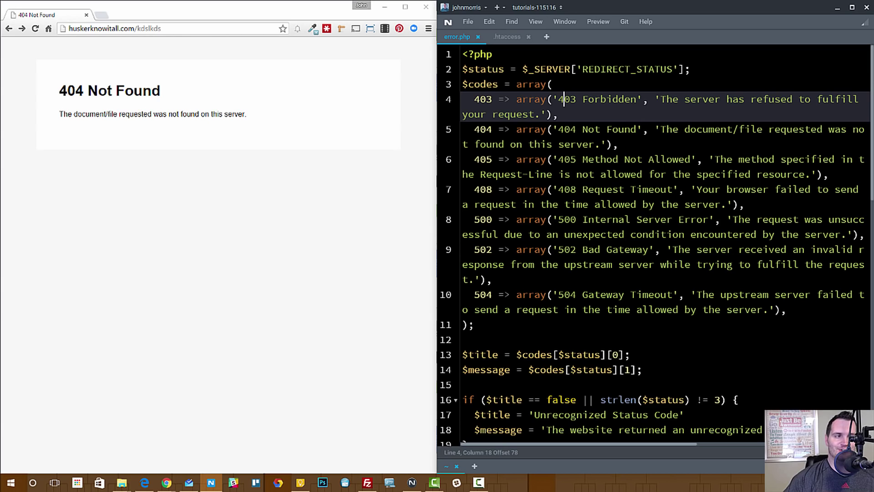
{"action": "double_click", "coordinate": [595, 100]}
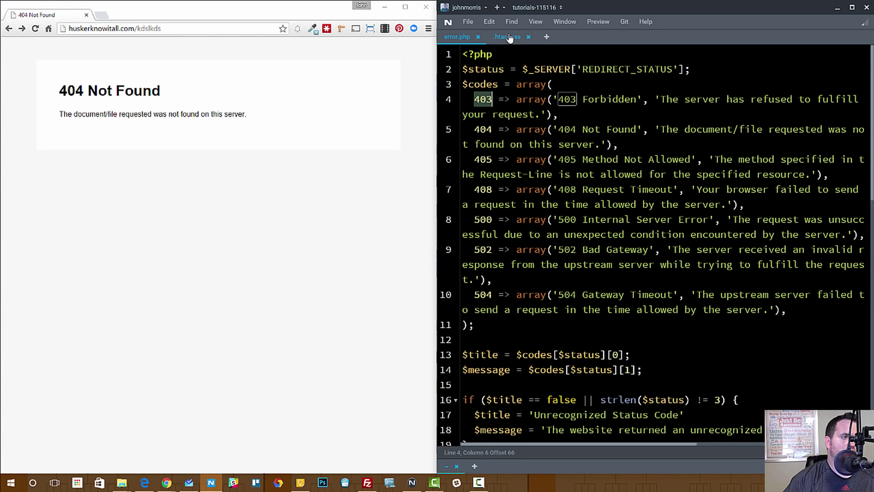
{"action": "left_click", "coordinate": [507, 37]}
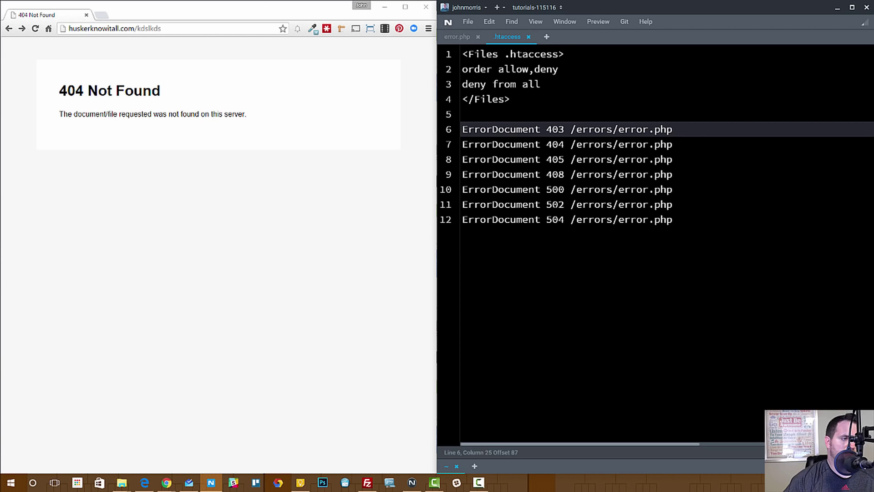
{"action": "left_click", "coordinate": [457, 37]}
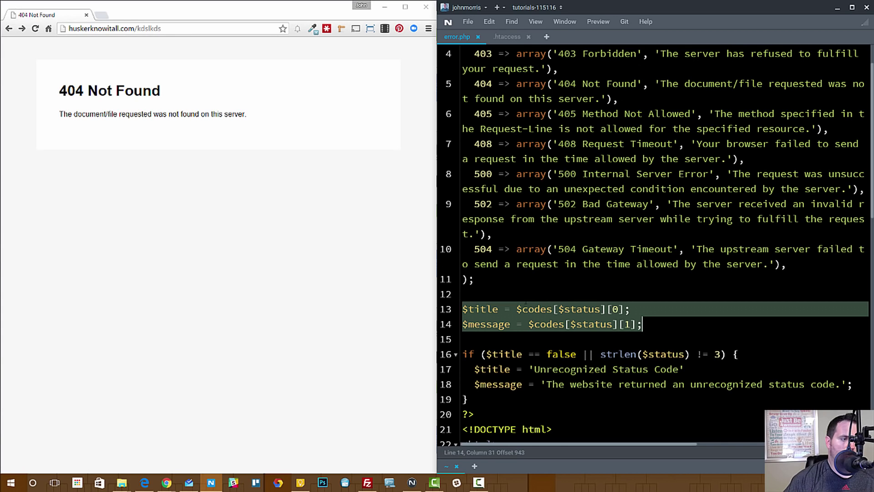
{"action": "left_click", "coordinate": [474, 309]}
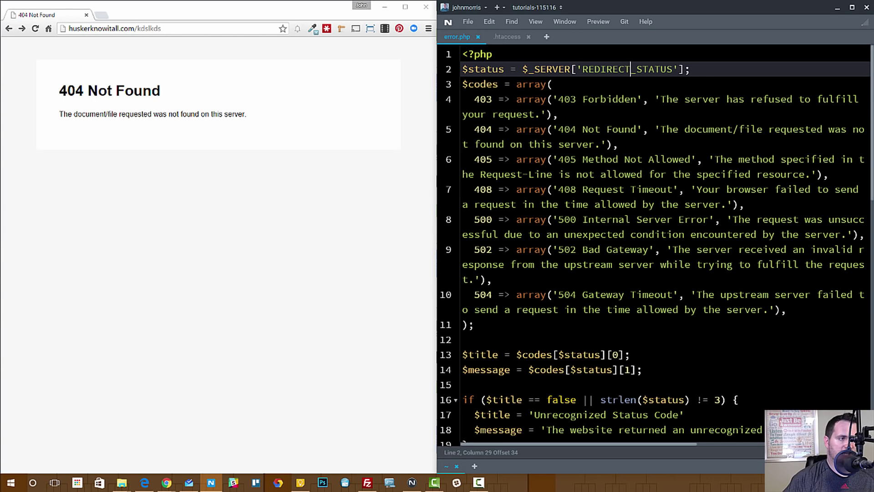
{"action": "left_click", "coordinate": [618, 355]}
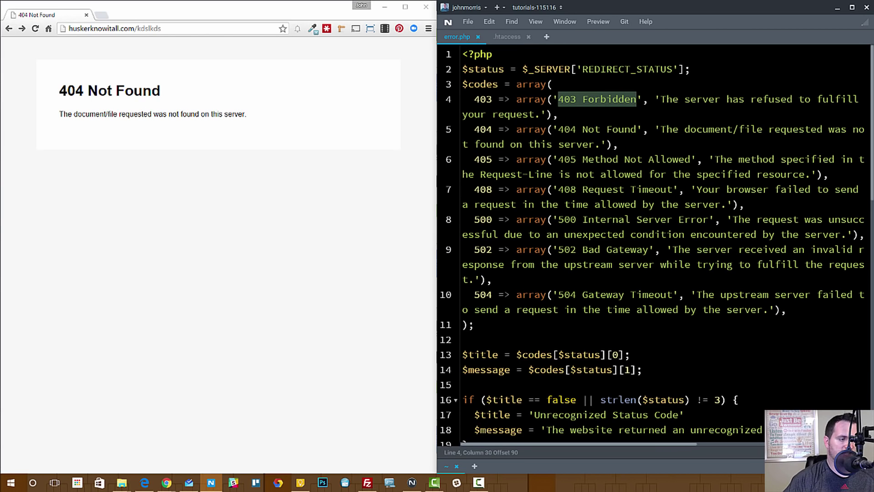
{"action": "double_click", "coordinate": [486, 370]}
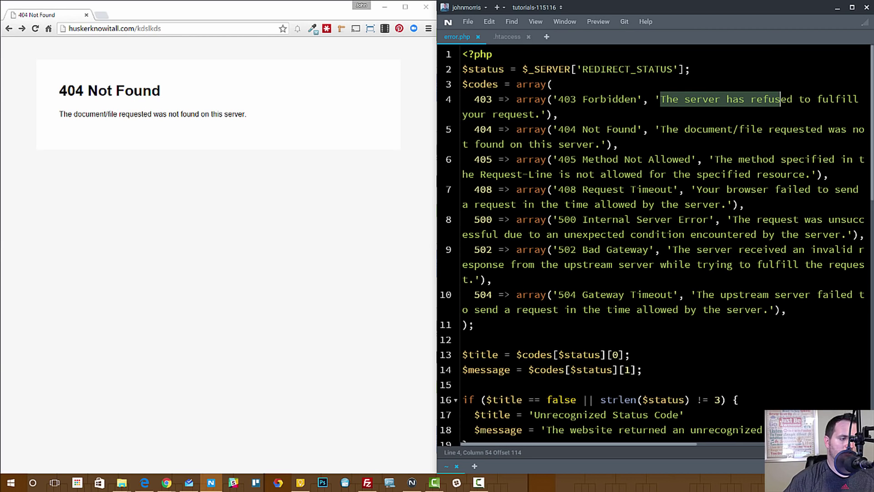
{"action": "scroll", "scroll_direction": "down", "scroll_amount": 3}
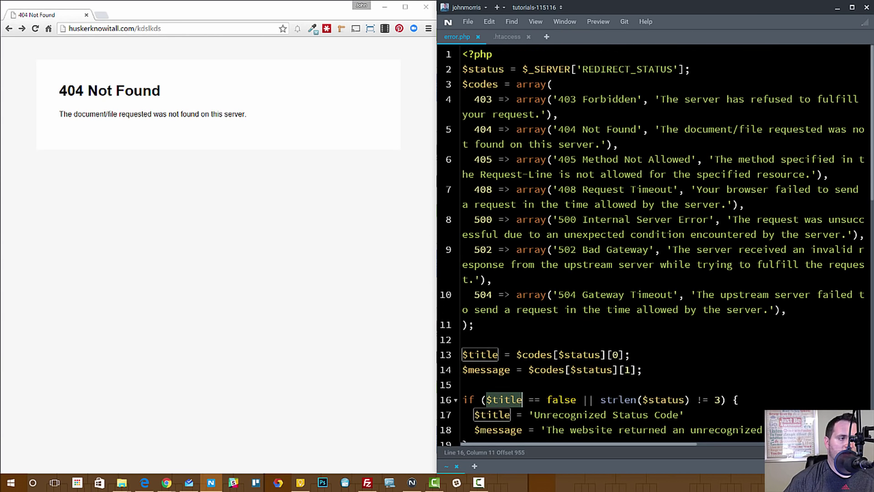
{"action": "scroll", "scroll_direction": "down", "scroll_amount": 3}
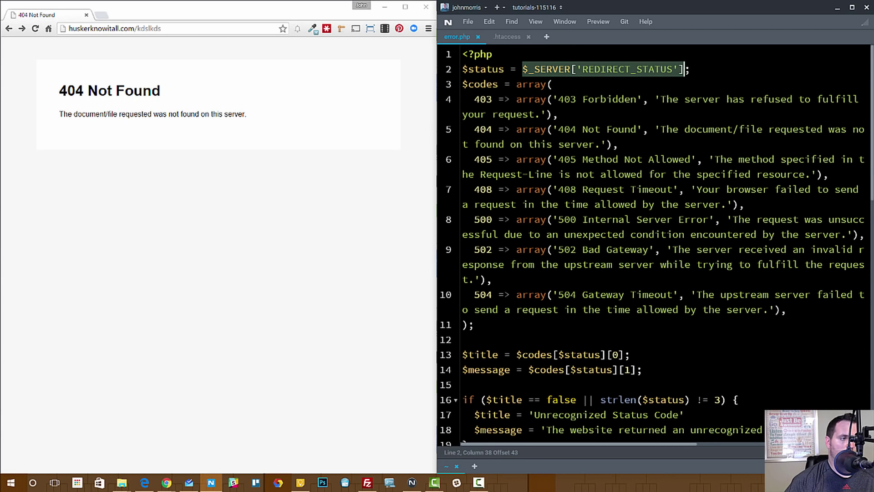
{"action": "scroll", "scroll_direction": "down", "scroll_amount": 3}
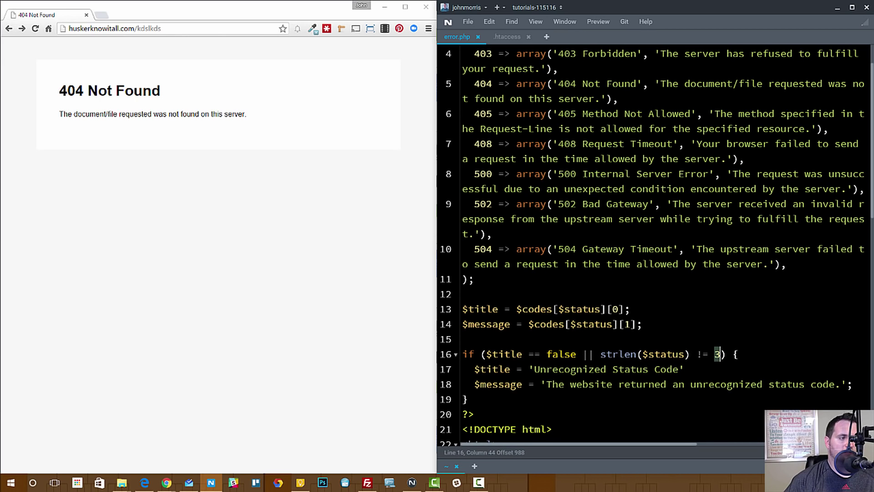
{"action": "scroll", "scroll_direction": "down", "scroll_amount": 3}
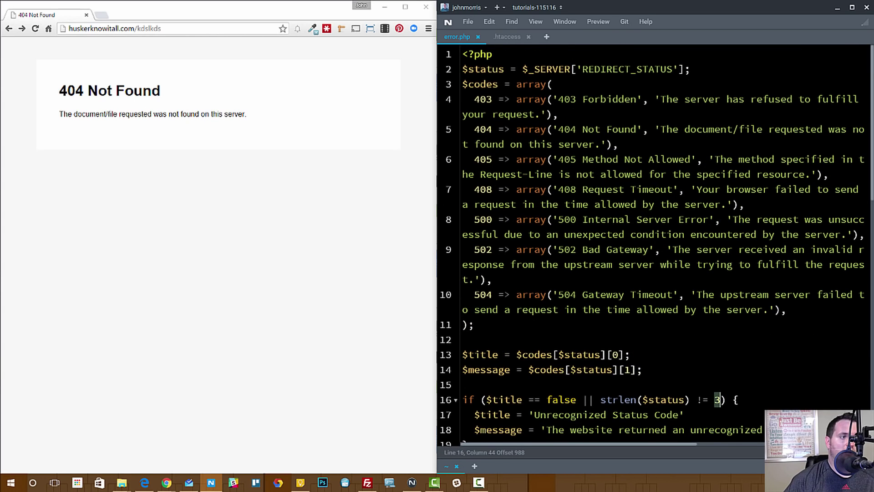
{"action": "scroll", "scroll_direction": "down", "scroll_amount": 3}
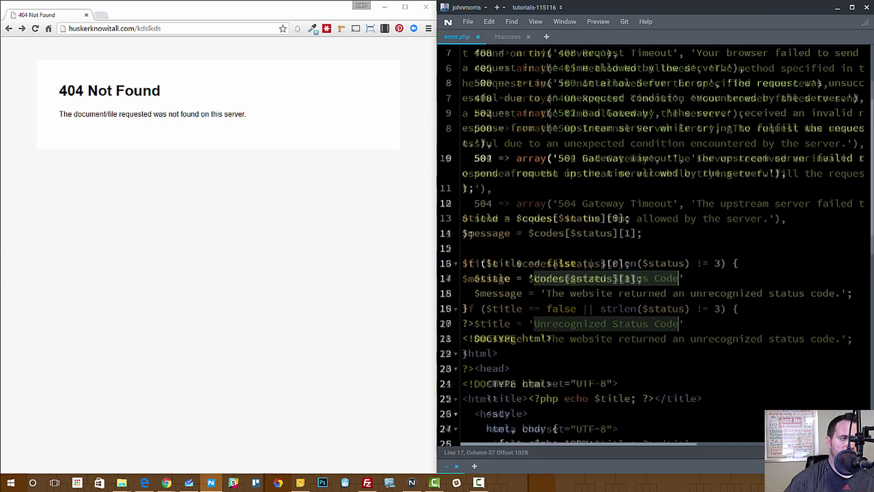
{"action": "scroll", "scroll_direction": "up", "scroll_amount": 3}
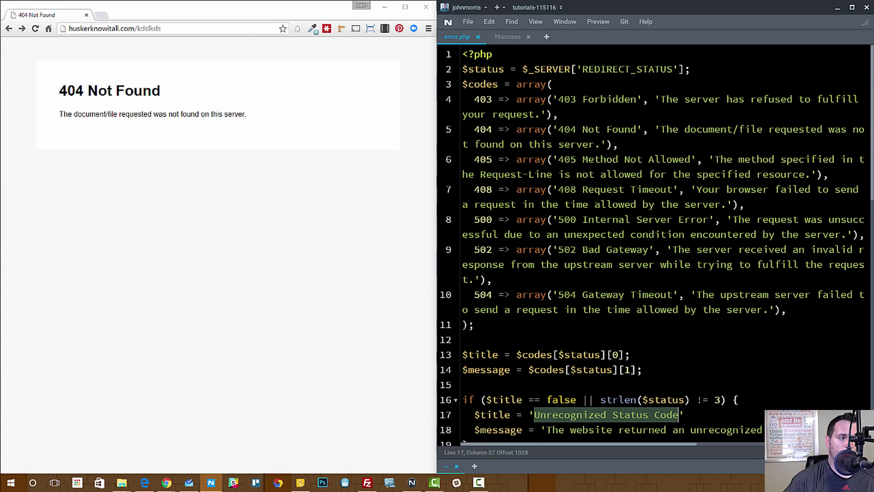
{"action": "scroll", "scroll_direction": "down", "scroll_amount": 3}
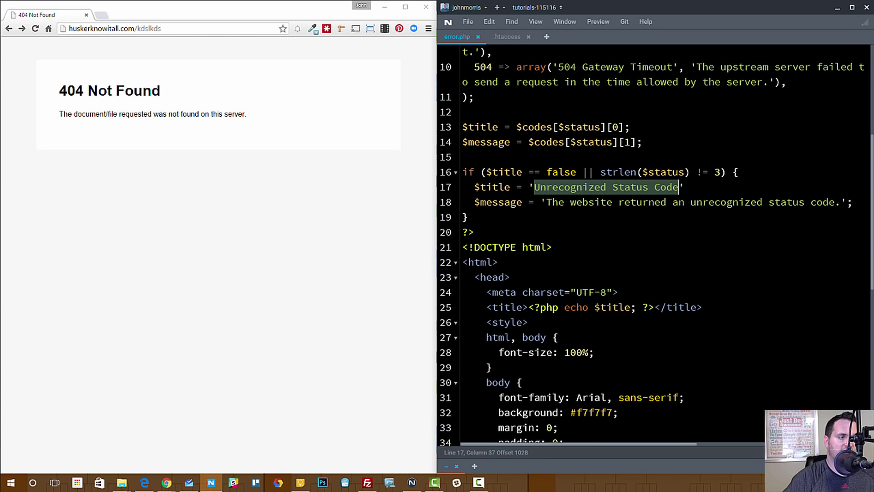
{"action": "scroll", "scroll_direction": "down", "scroll_amount": 3}
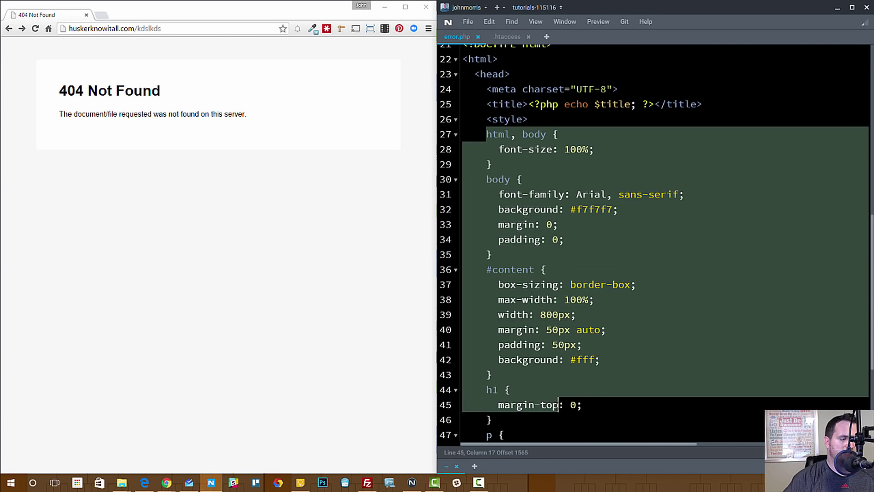
{"action": "left_click", "coordinate": [488, 254]}
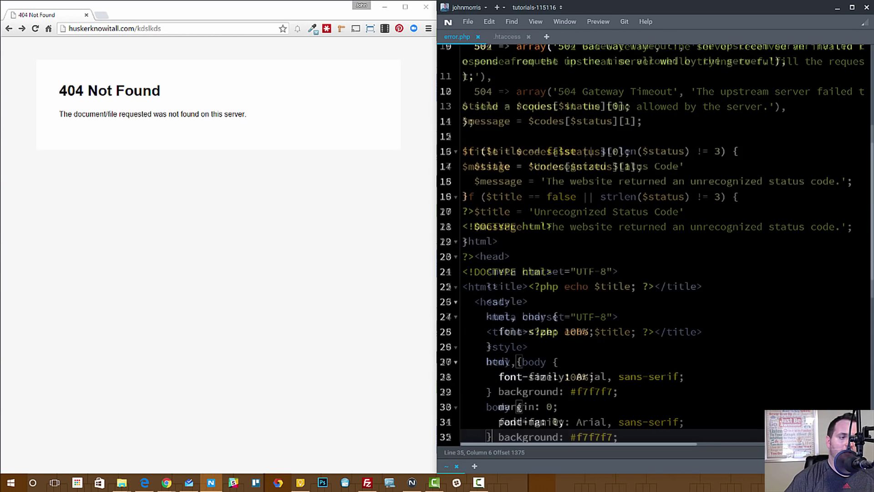
{"action": "scroll", "scroll_direction": "down", "scroll_amount": 3}
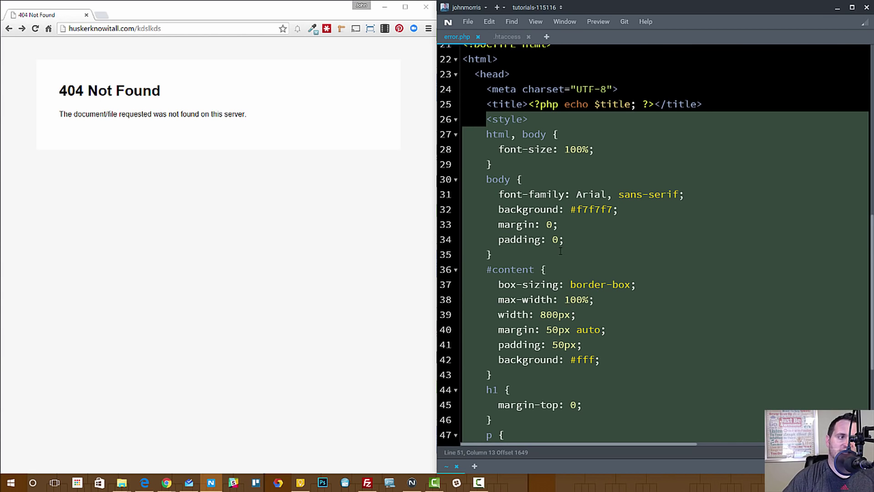
{"action": "left_click", "coordinate": [522, 134]}
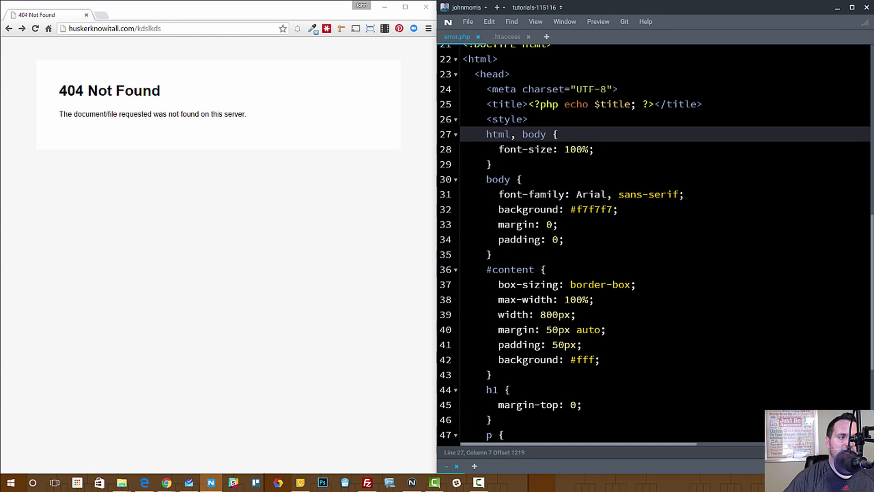
{"action": "scroll", "scroll_direction": "down", "scroll_amount": 3}
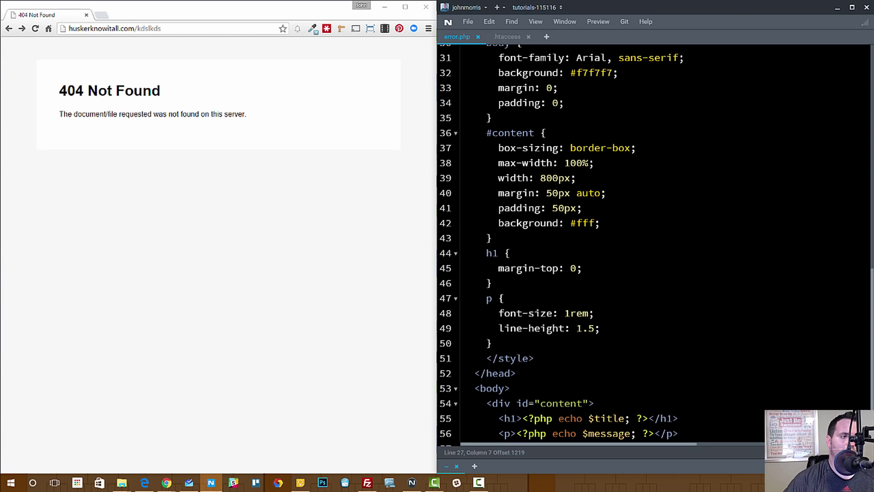
{"action": "scroll", "scroll_direction": "down", "scroll_amount": 3}
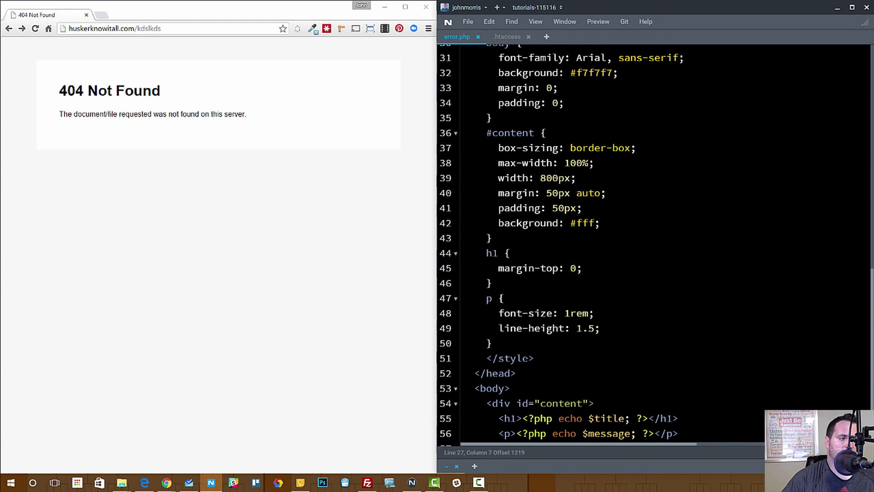
{"action": "scroll", "scroll_direction": "down", "scroll_amount": 3}
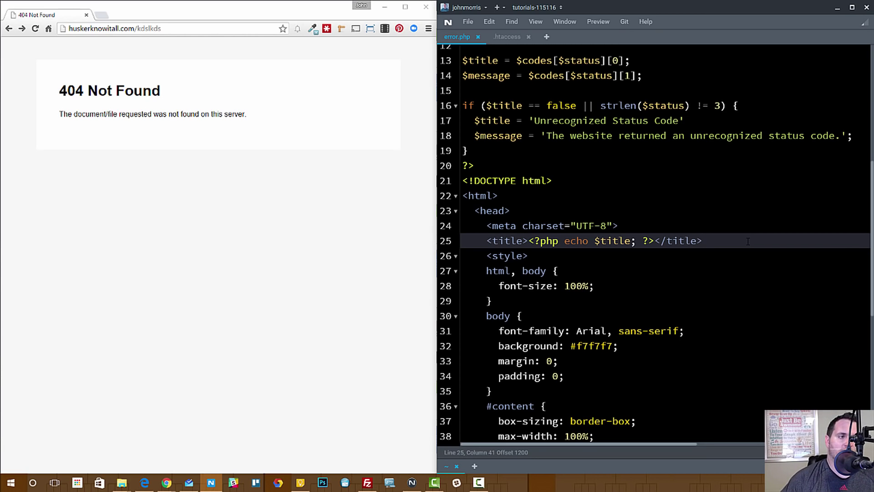
Step: Return to .htaccess and point out the /errors/error.php path on the ErrorDocument 403 line
{"action": "left_click", "coordinate": [702, 241]}
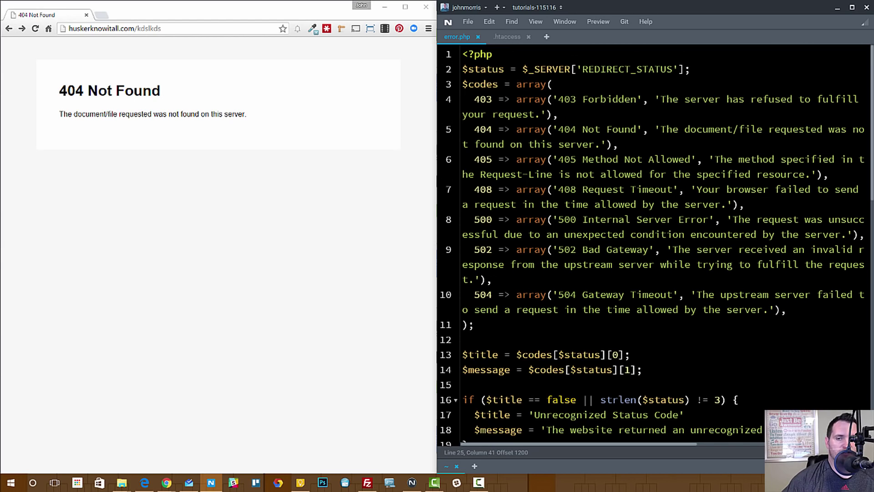
{"action": "left_click", "coordinate": [506, 36]}
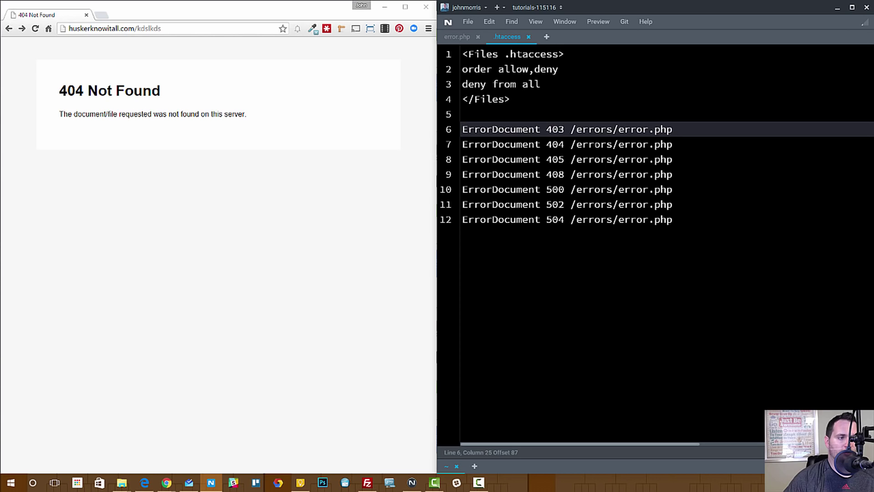
{"action": "left_click", "coordinate": [570, 128]}
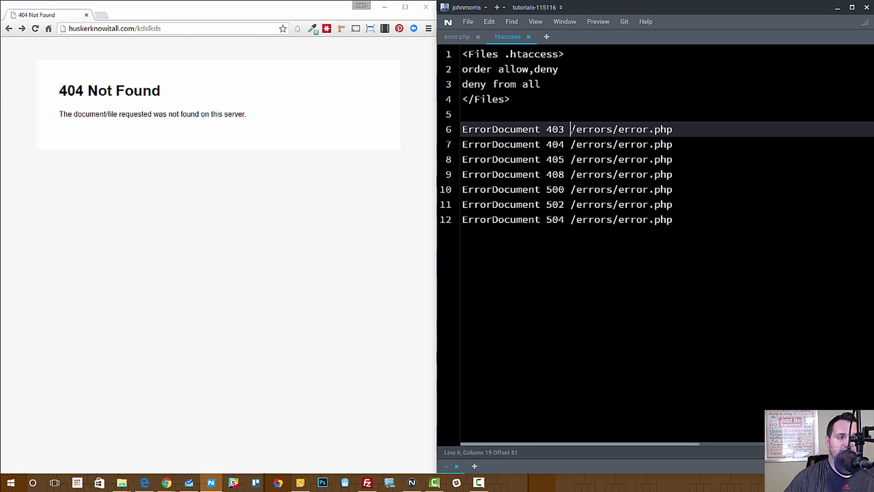